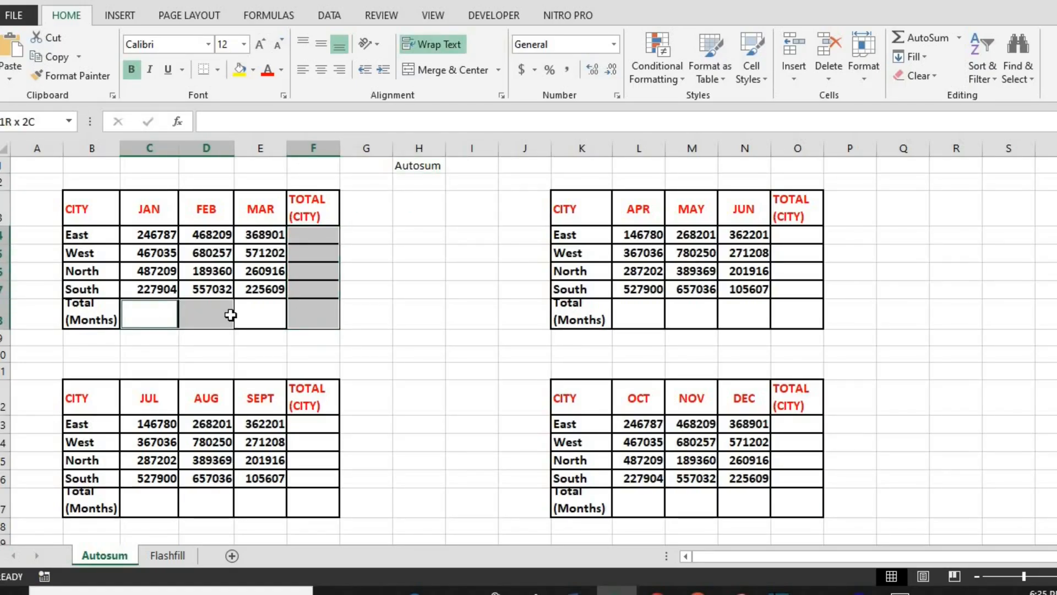
Select the quarterly tables' figures with their total rows and columns for AutoSum
{"action": "left_click", "coordinate": [797, 234]}
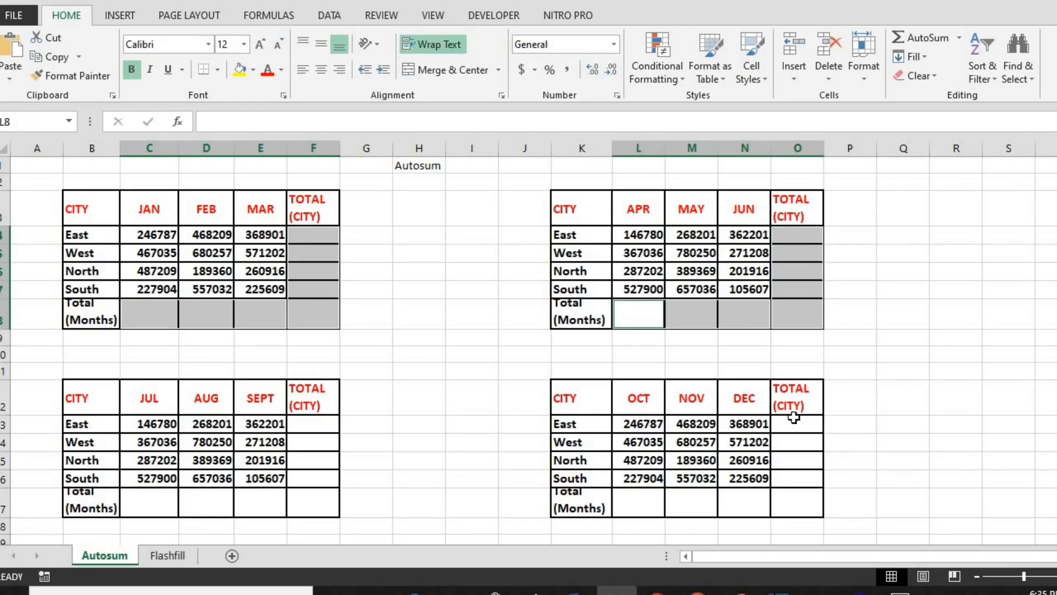
{"action": "left_click", "coordinate": [796, 424]}
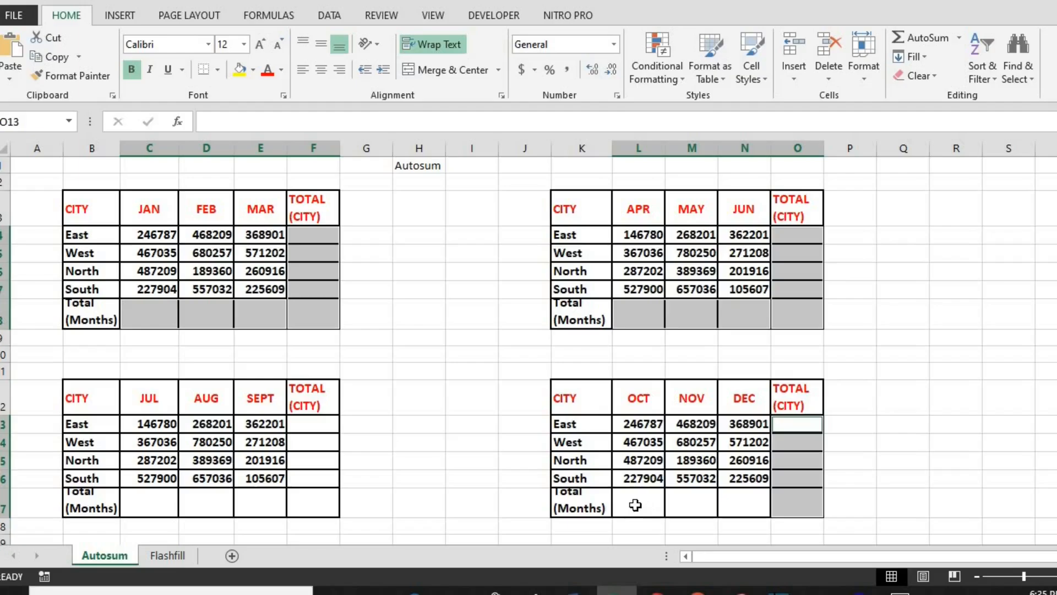
{"action": "left_click", "coordinate": [313, 424]}
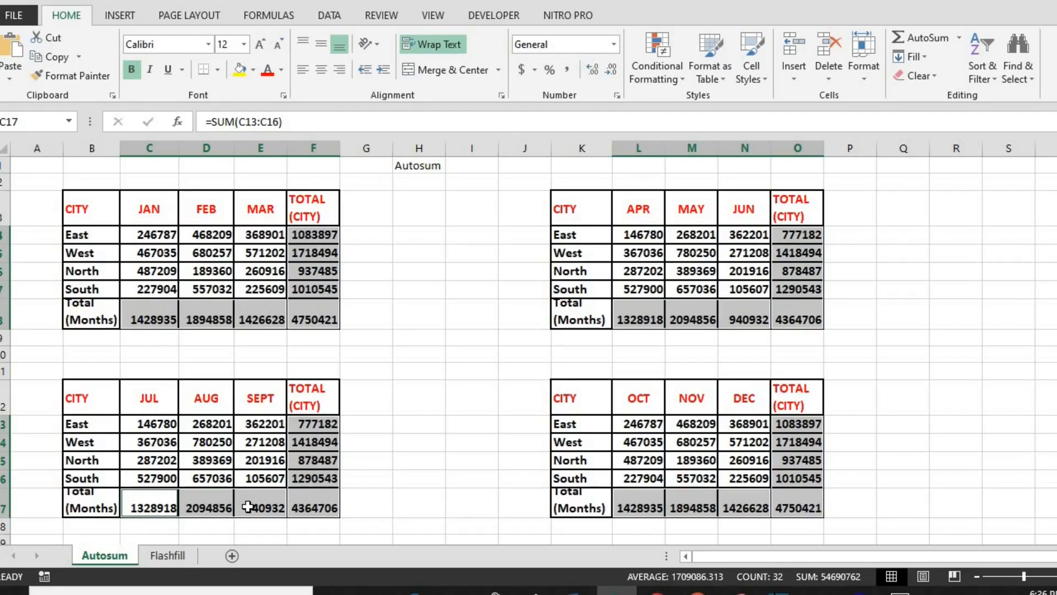
{"action": "left_click", "coordinate": [167, 555]}
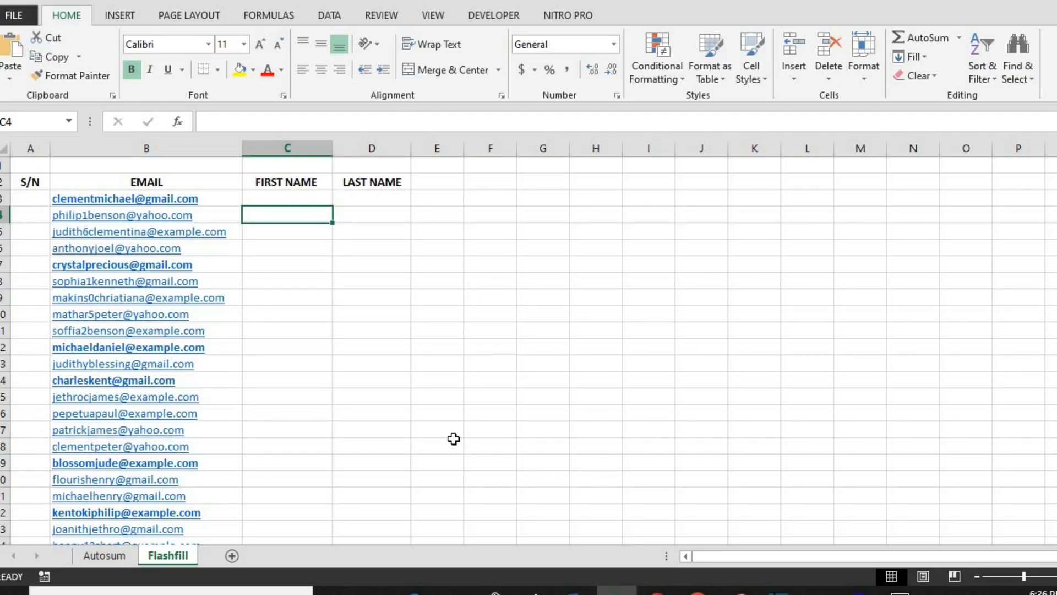
Enter 'Clemetn' as the first name and 'Michael' as the last name in row 3
{"action": "type", "text": "C"}
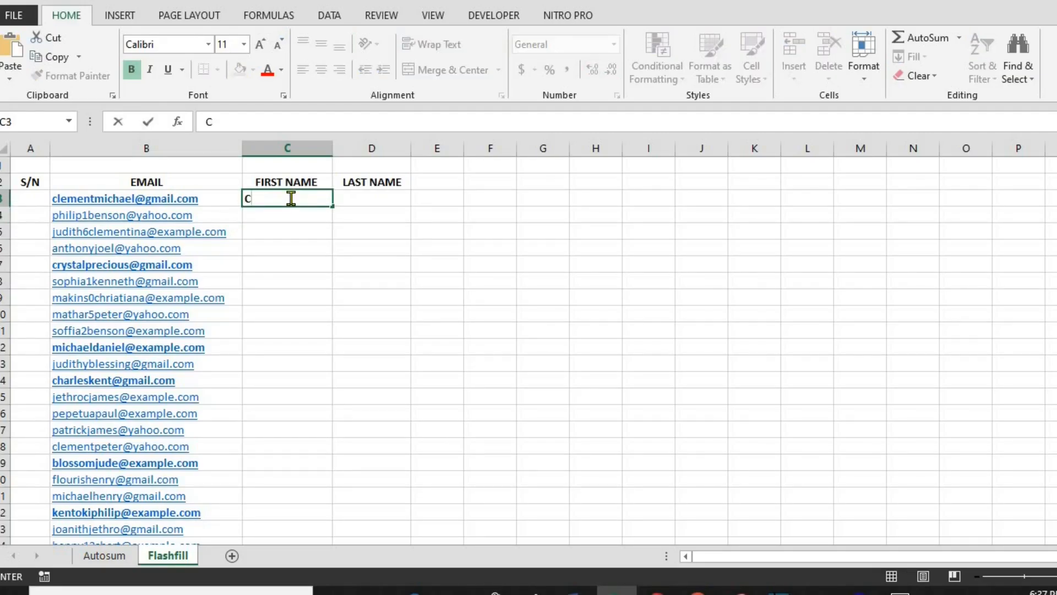
{"action": "type", "text": "lemetn"}
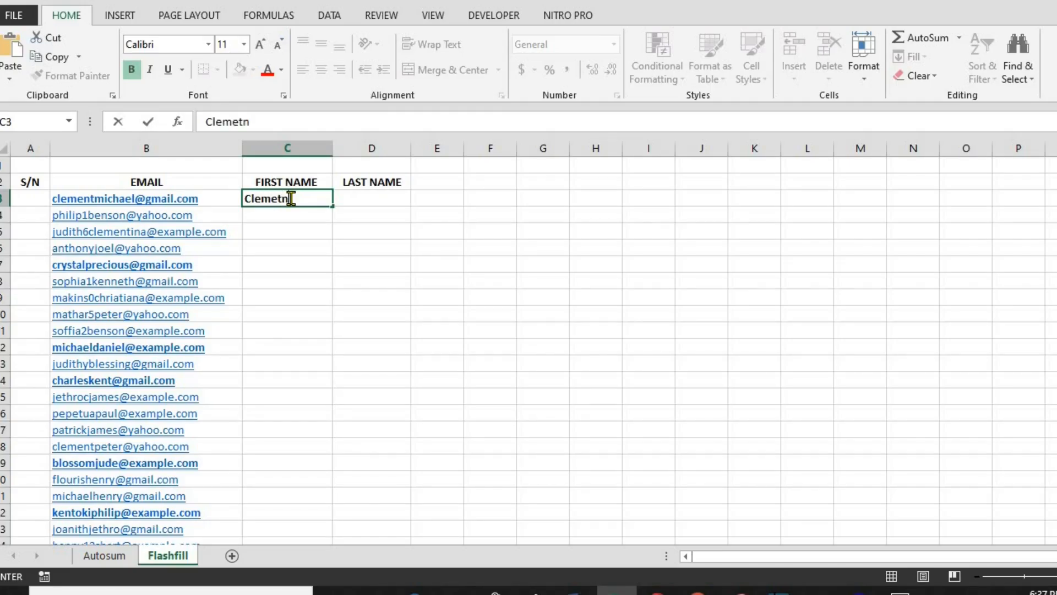
{"action": "type", "text": "Michael"}
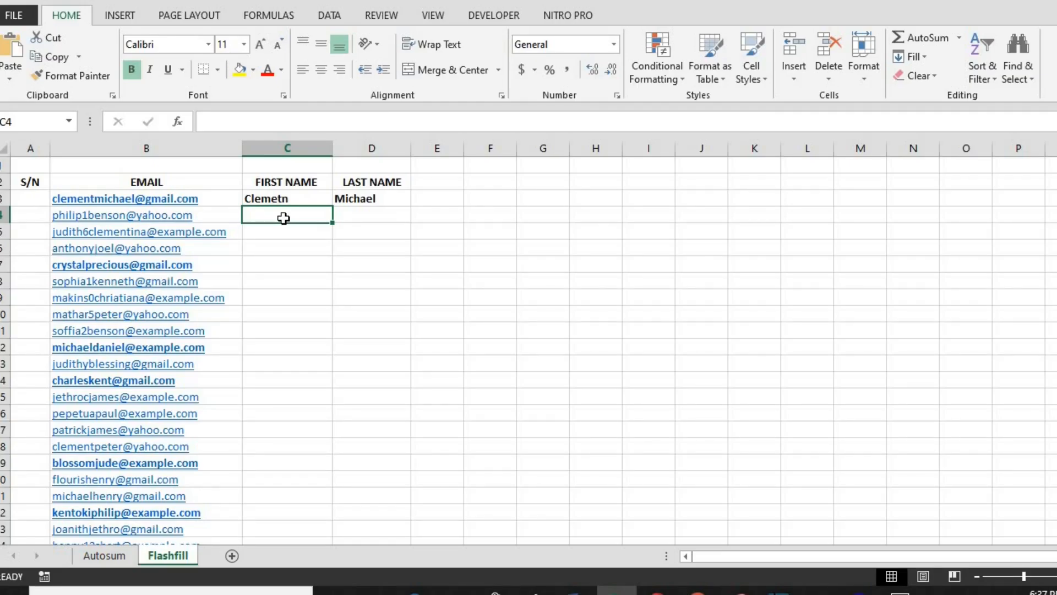
Flash Fill first names from C4, then last names from D4, for all emails
{"action": "key", "text": "ctrl+e"}
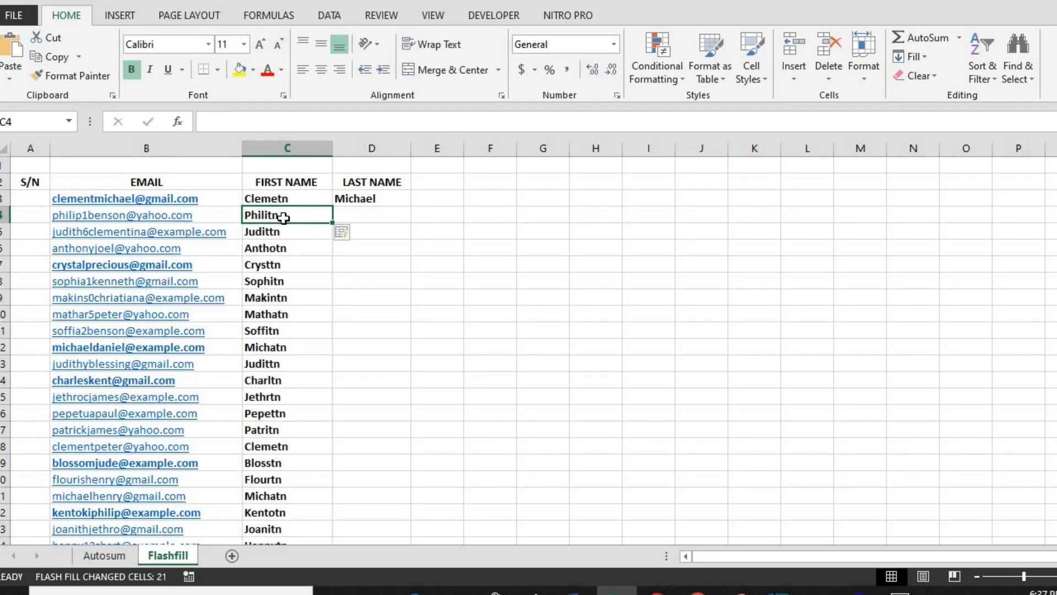
{"action": "left_click", "coordinate": [370, 215]}
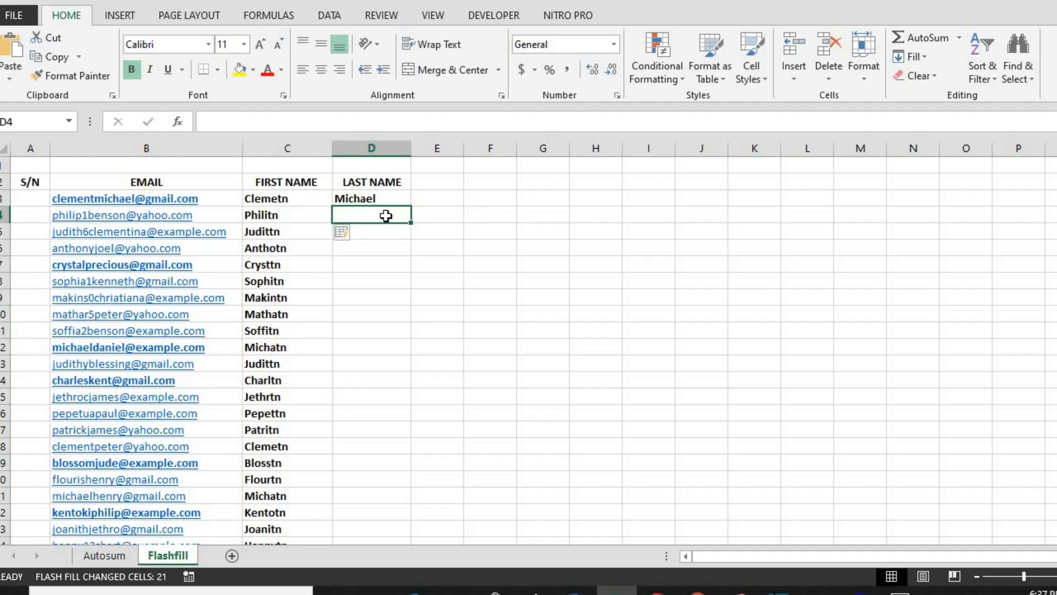
{"action": "key", "text": "Enter"}
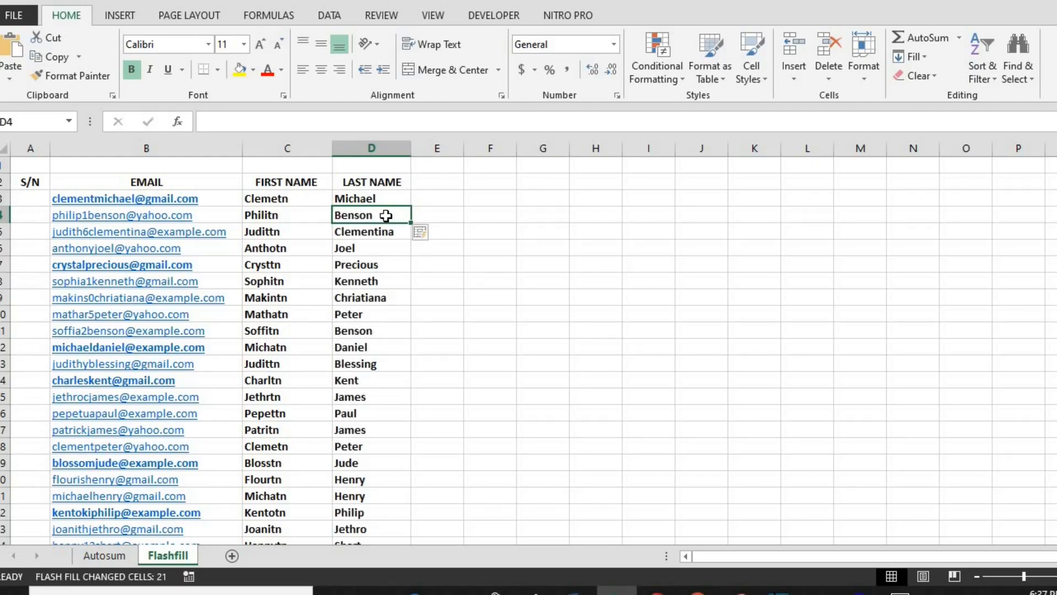